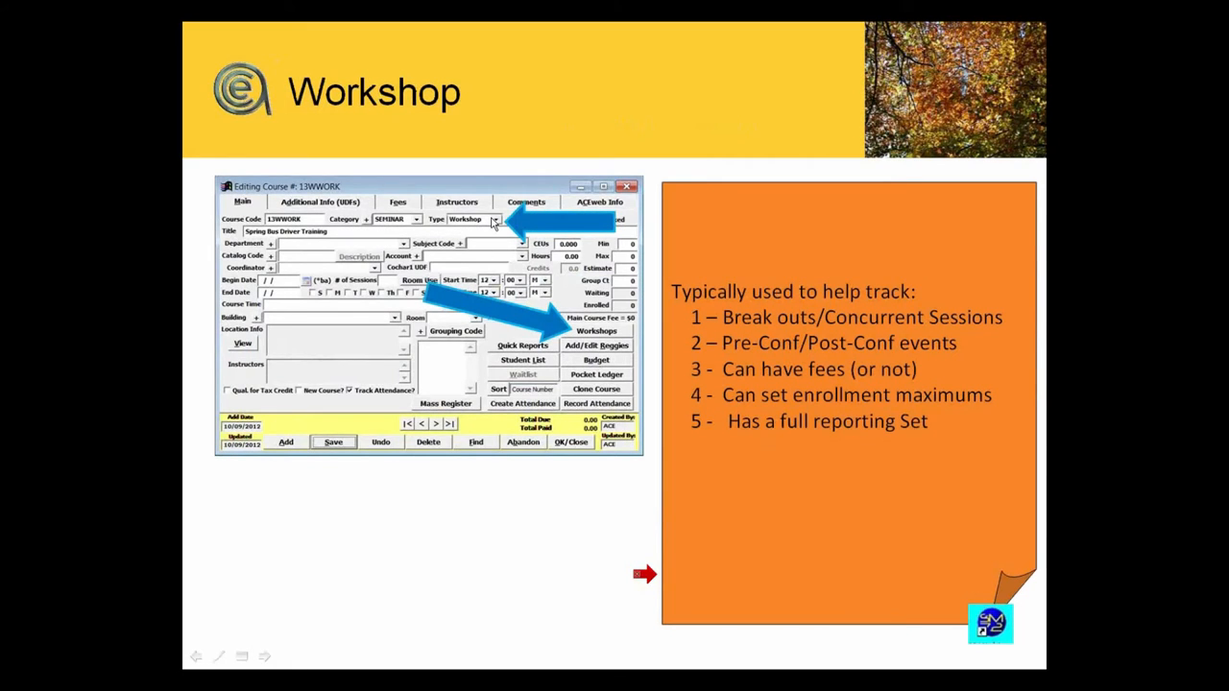
{"action": "mouse_move", "coordinate": [645, 574]}
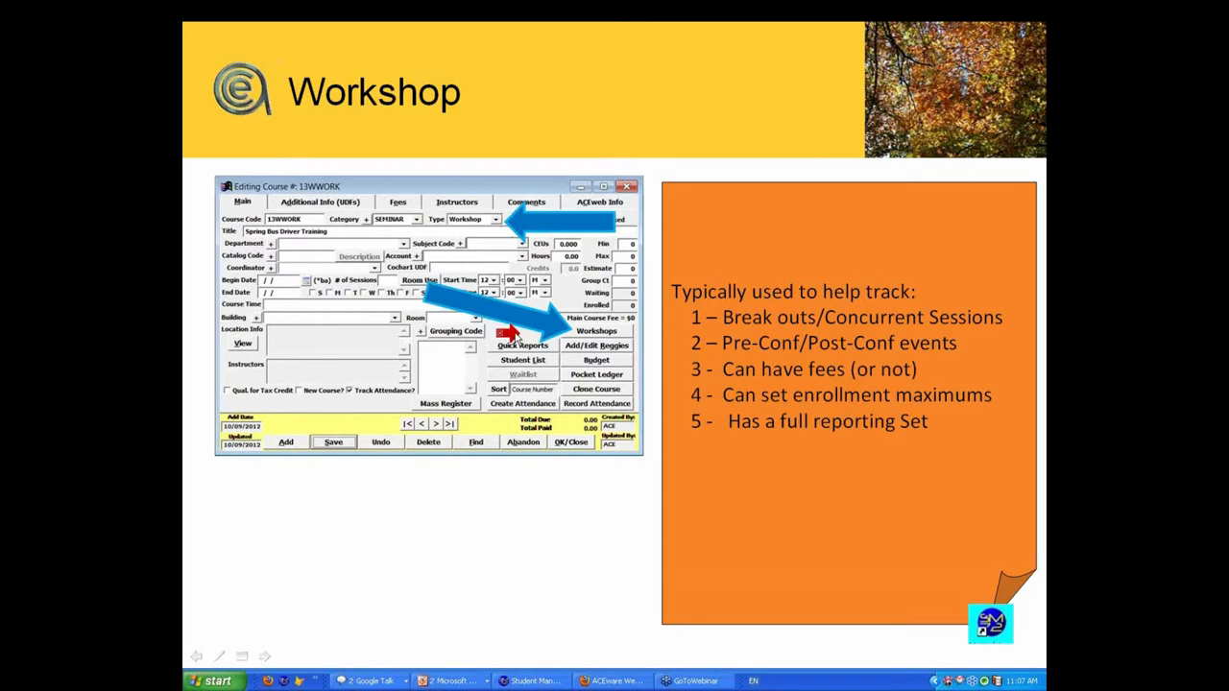
{"action": "mouse_move", "coordinate": [586, 343]}
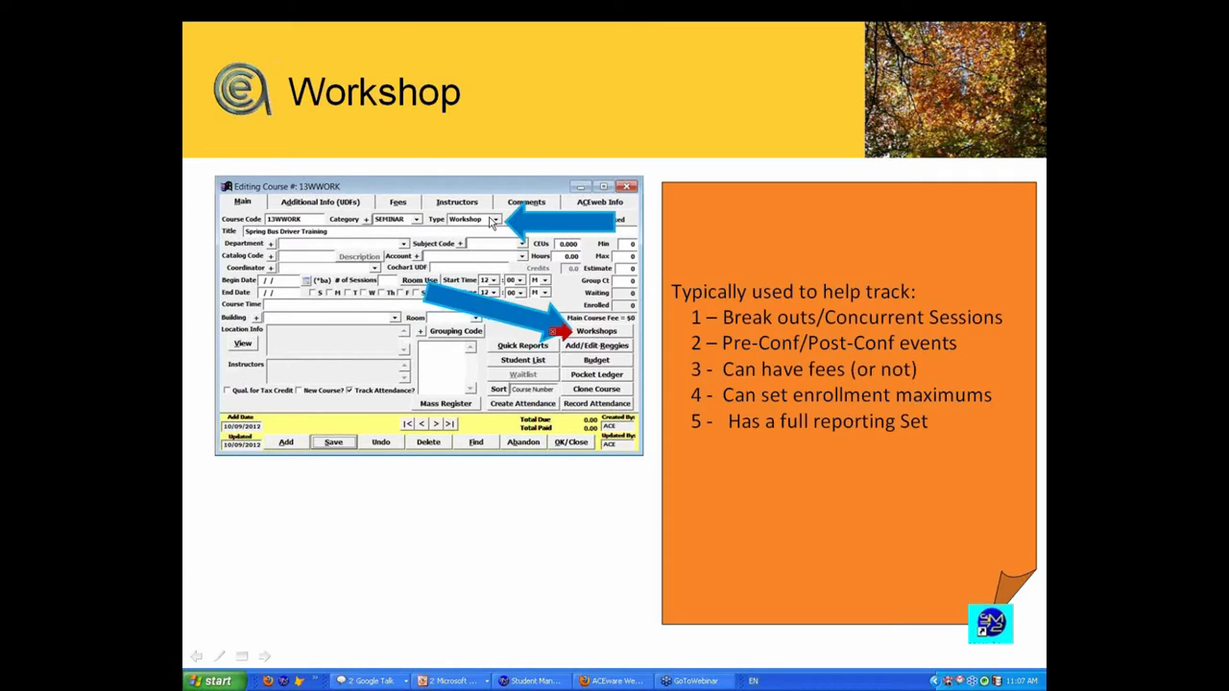
{"action": "mouse_move", "coordinate": [606, 338]}
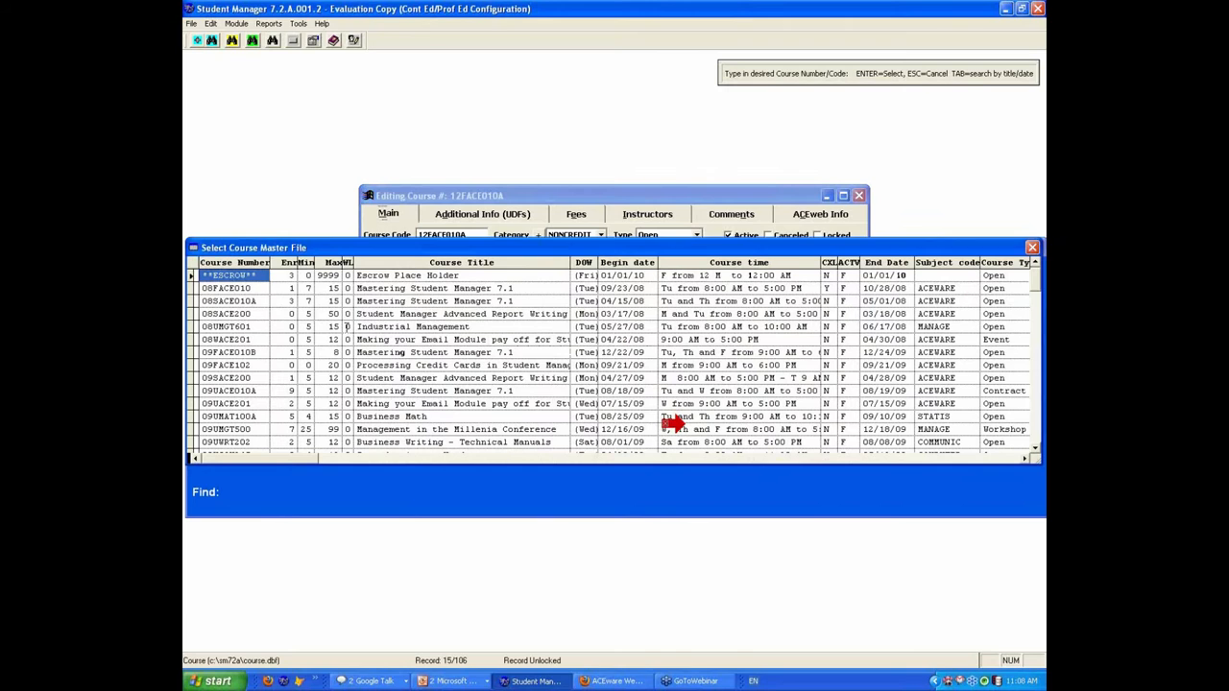
Find and open the Management in the Millenia Conference course by typing MAN
{"action": "type", "text": "MAN"}
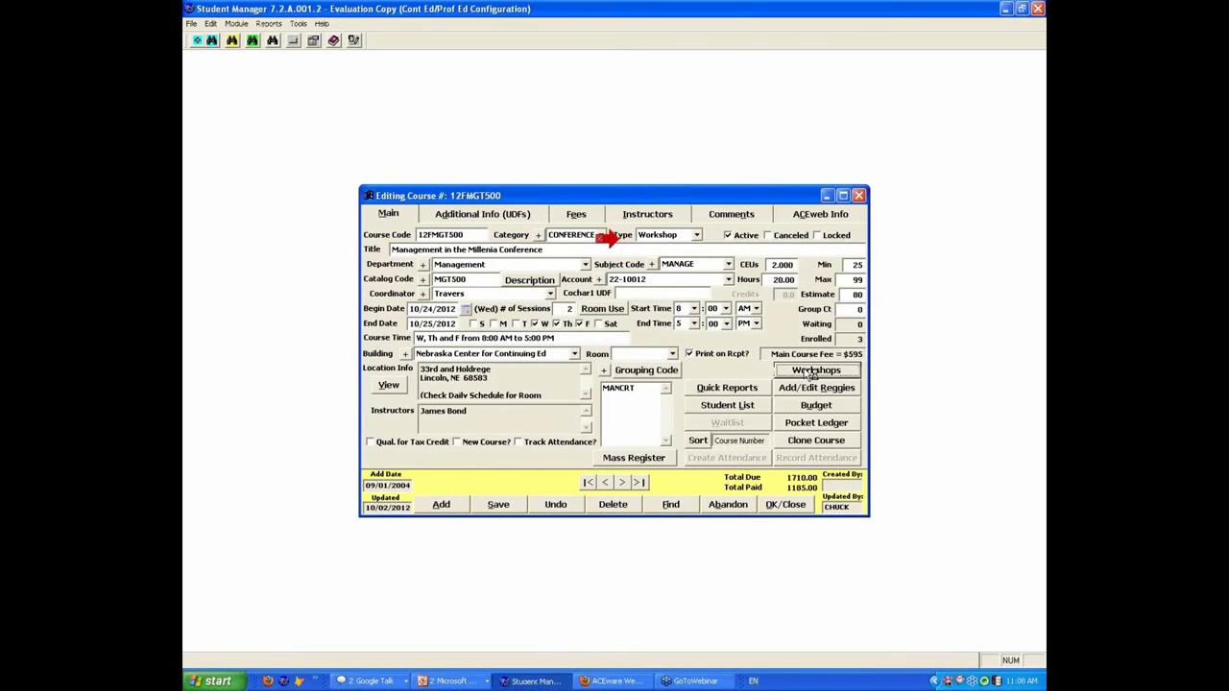
Show the 12FMGT500 workshops, displaying AA01 Global Politics and your Investment
{"action": "left_click", "coordinate": [815, 369]}
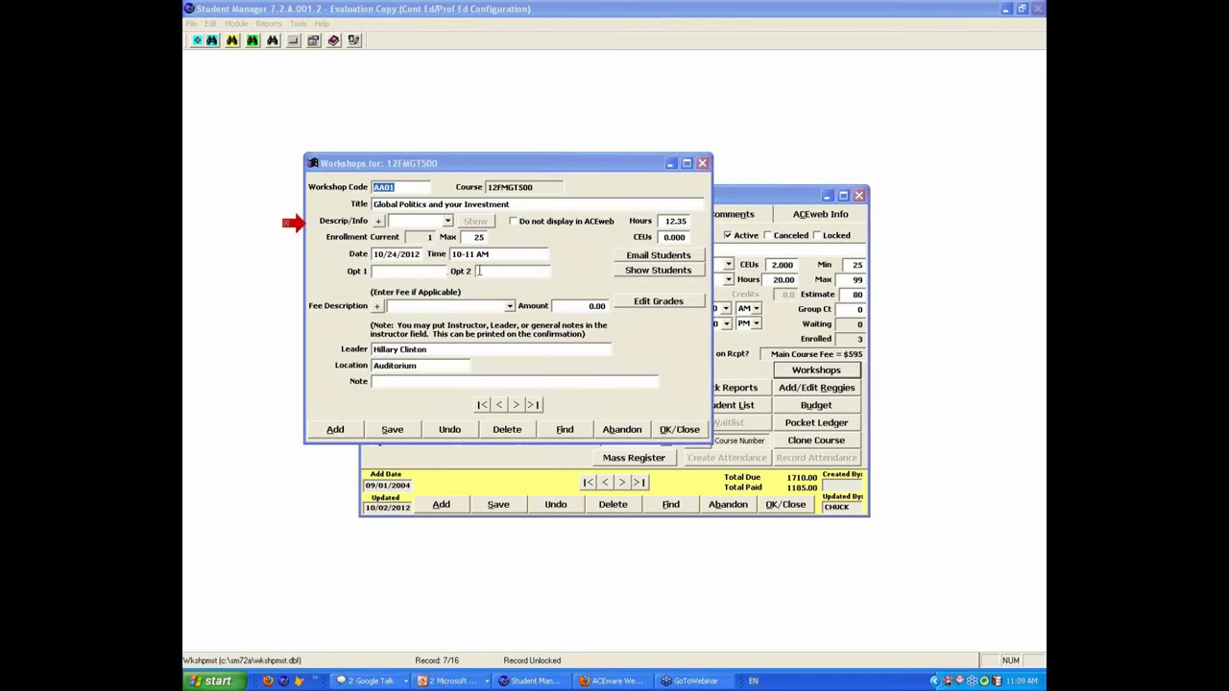
{"action": "mouse_move", "coordinate": [492, 318]}
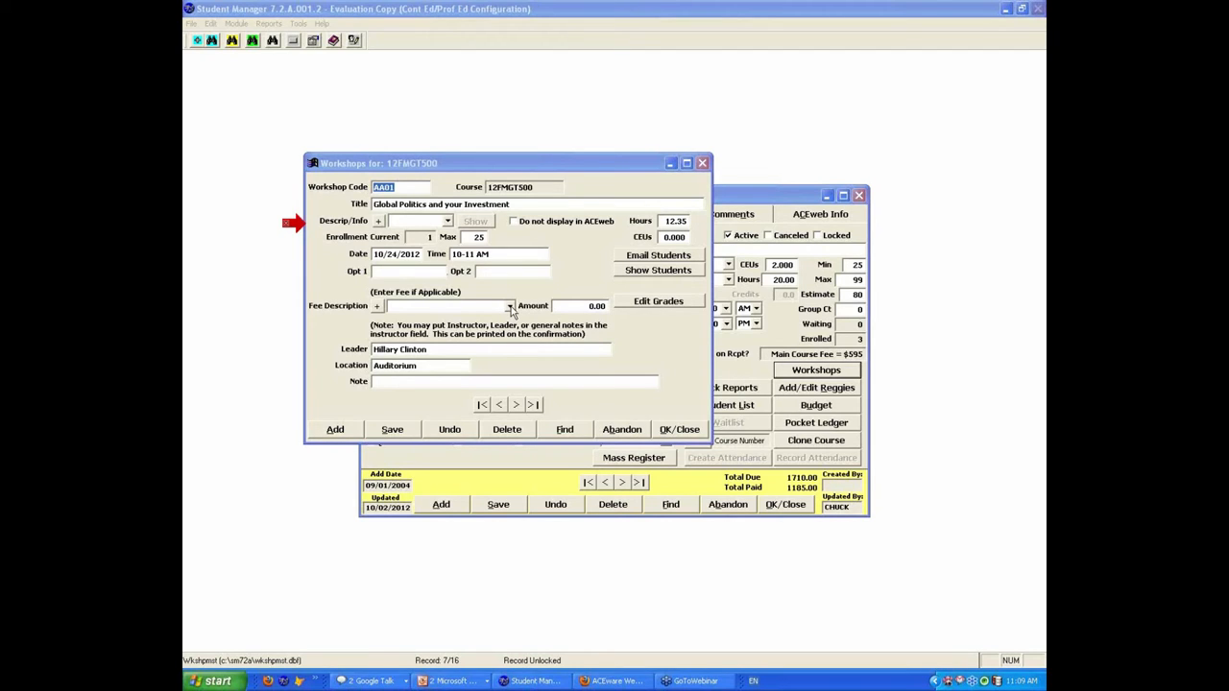
{"action": "mouse_move", "coordinate": [512, 310]}
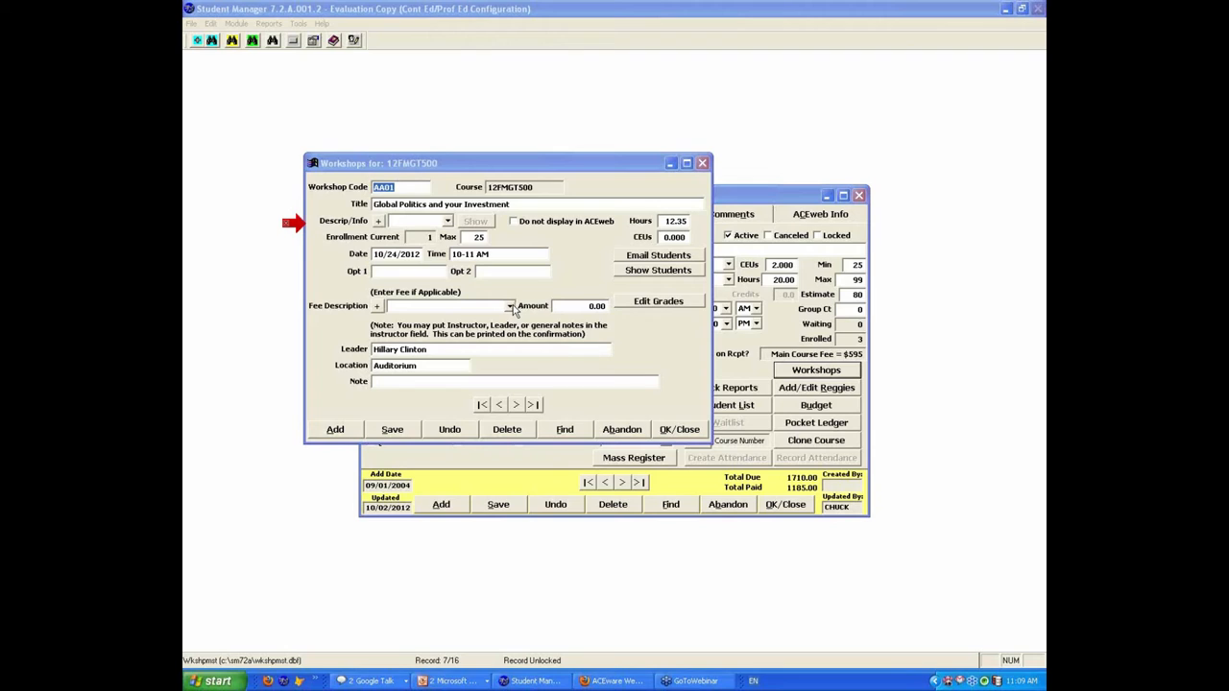
{"action": "mouse_move", "coordinate": [518, 309]}
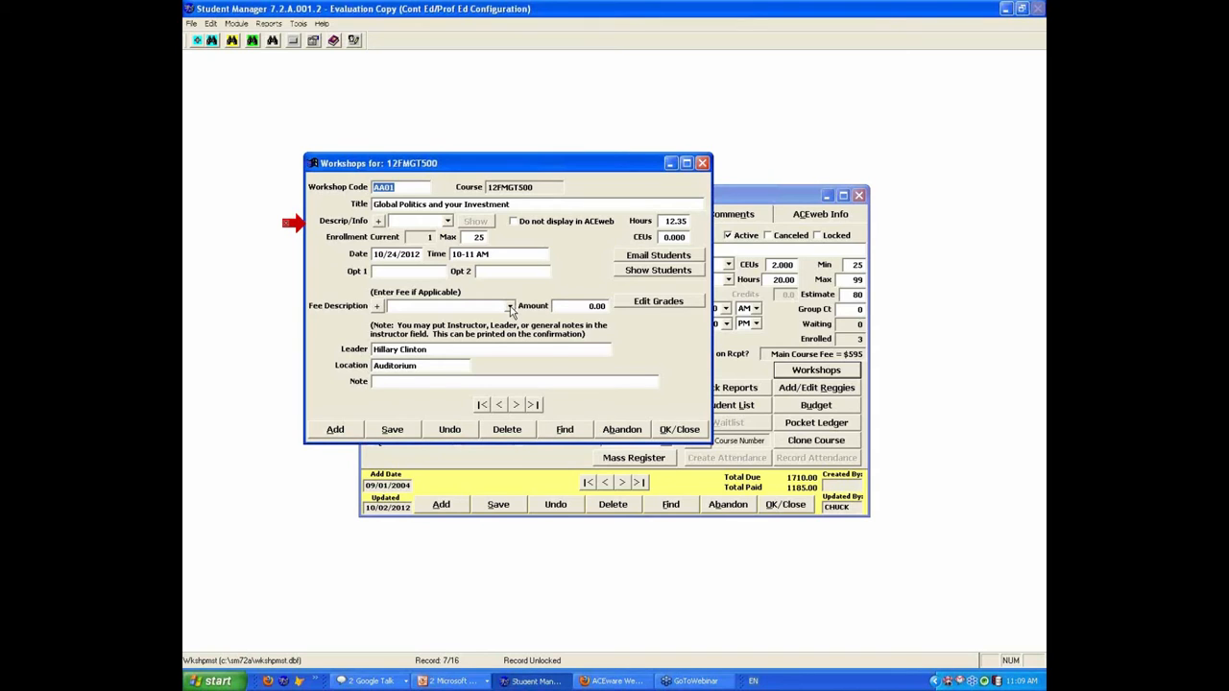
Set workshop AA01's fee description to Additional Charge, leaving the amount at 0.00
{"action": "left_click", "coordinate": [508, 306]}
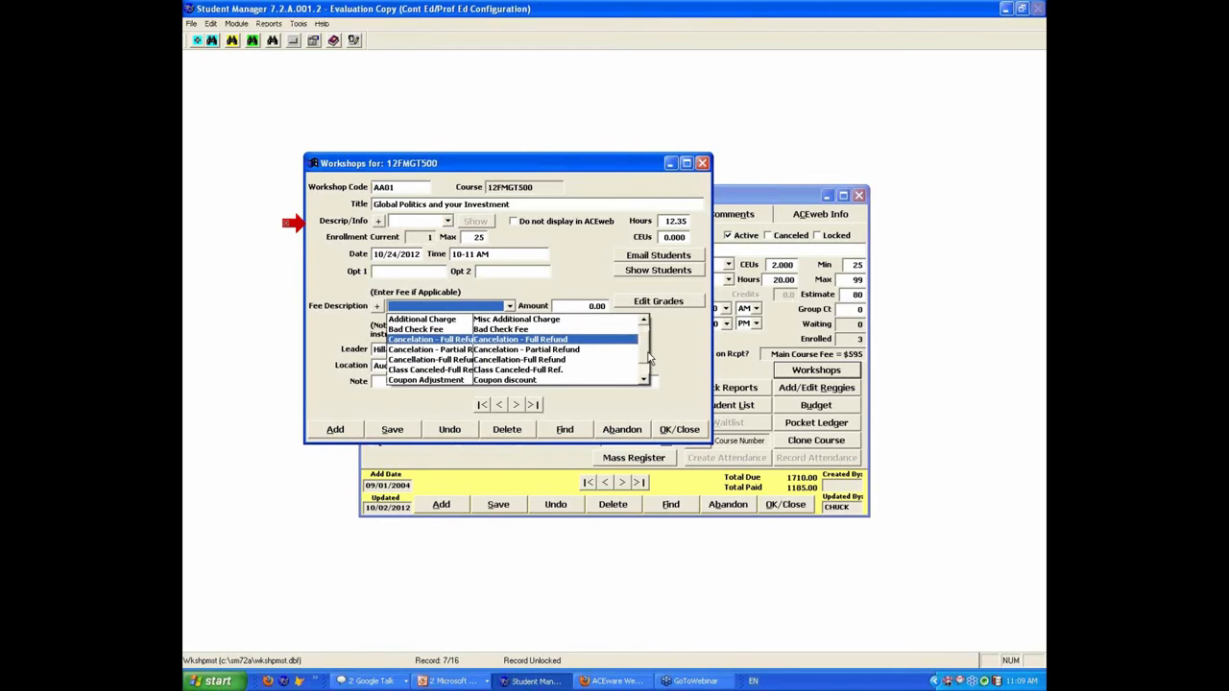
{"action": "left_click", "coordinate": [422, 318]}
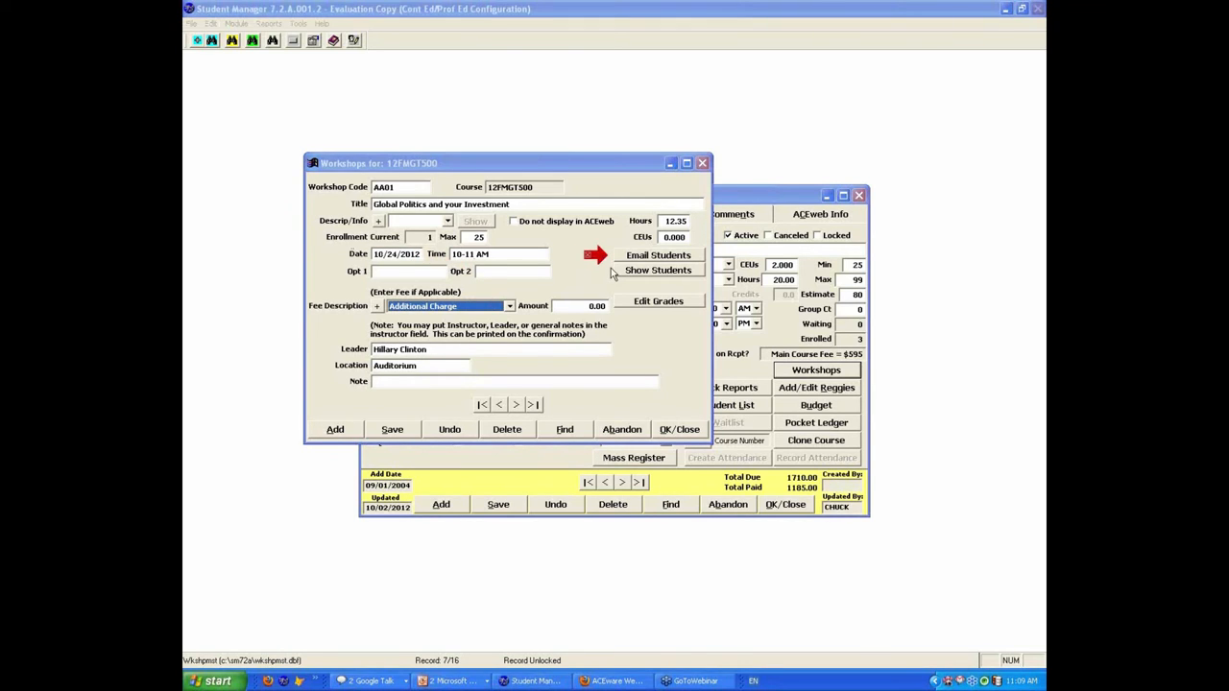
{"action": "mouse_move", "coordinate": [659, 272]}
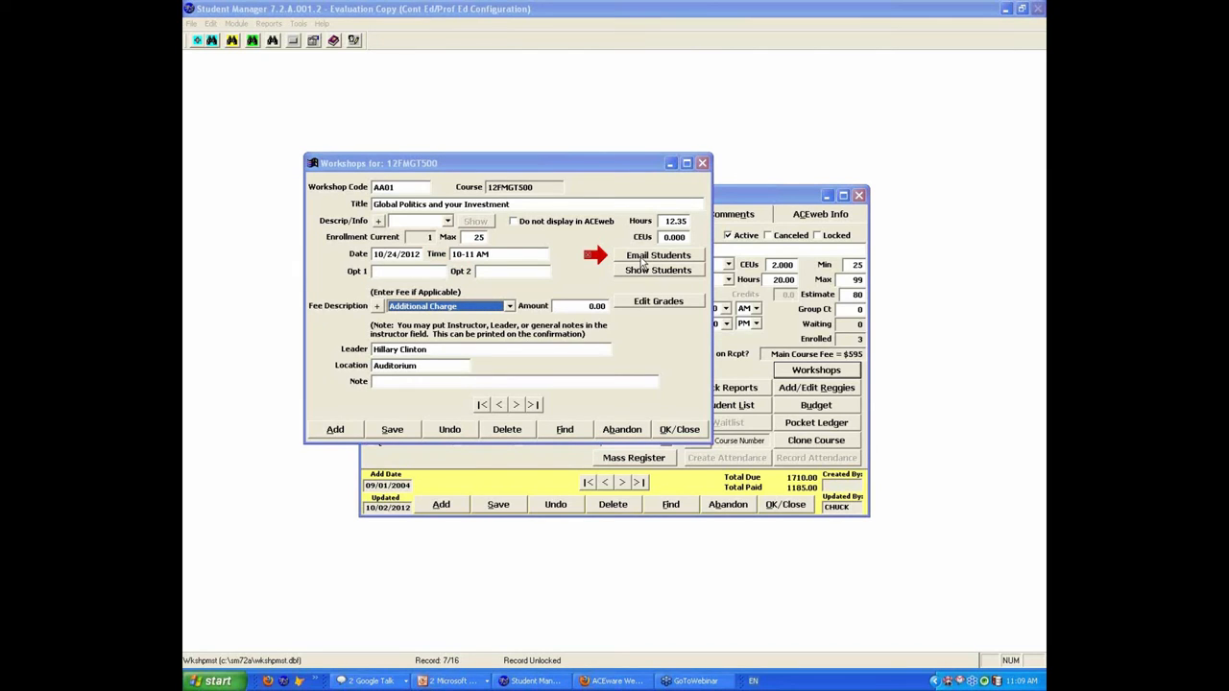
{"action": "mouse_move", "coordinate": [571, 245]}
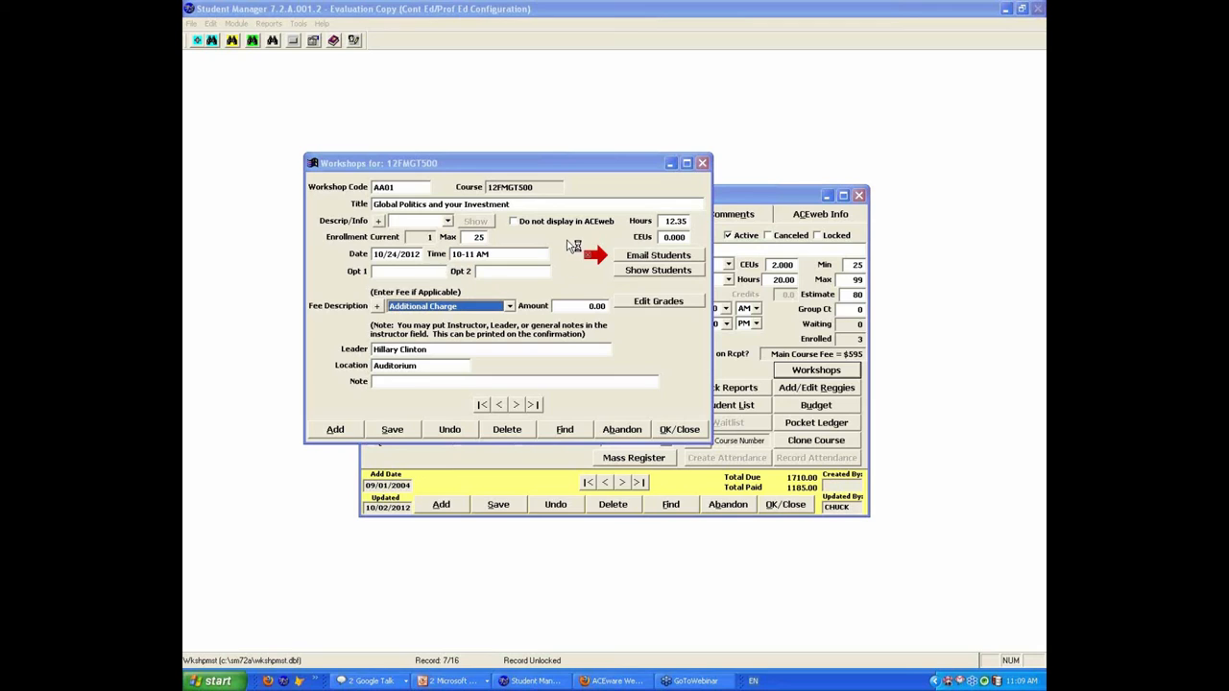
{"action": "mouse_move", "coordinate": [571, 247]}
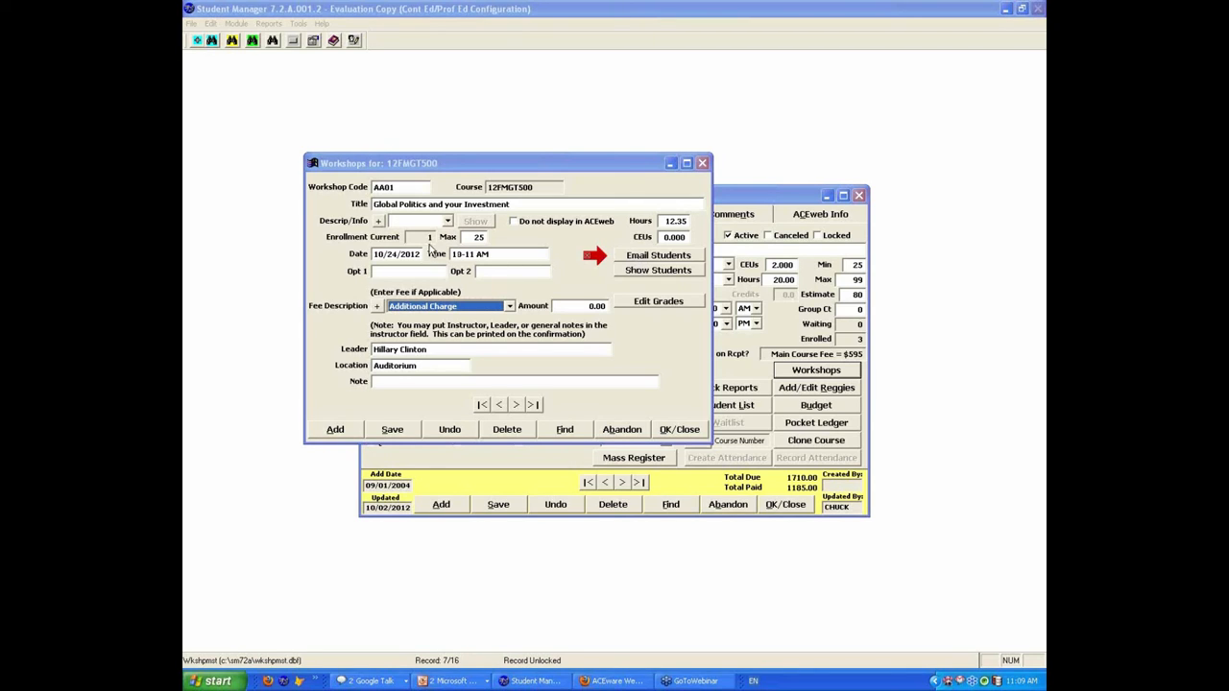
{"action": "mouse_move", "coordinate": [600, 267]}
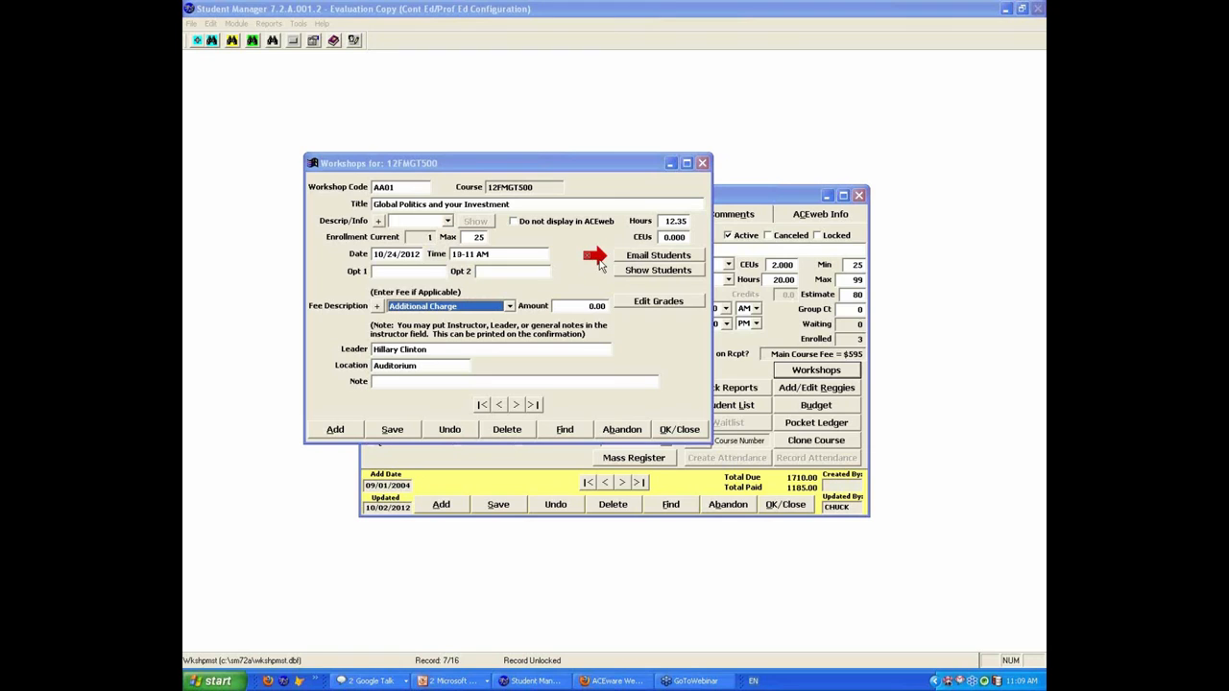